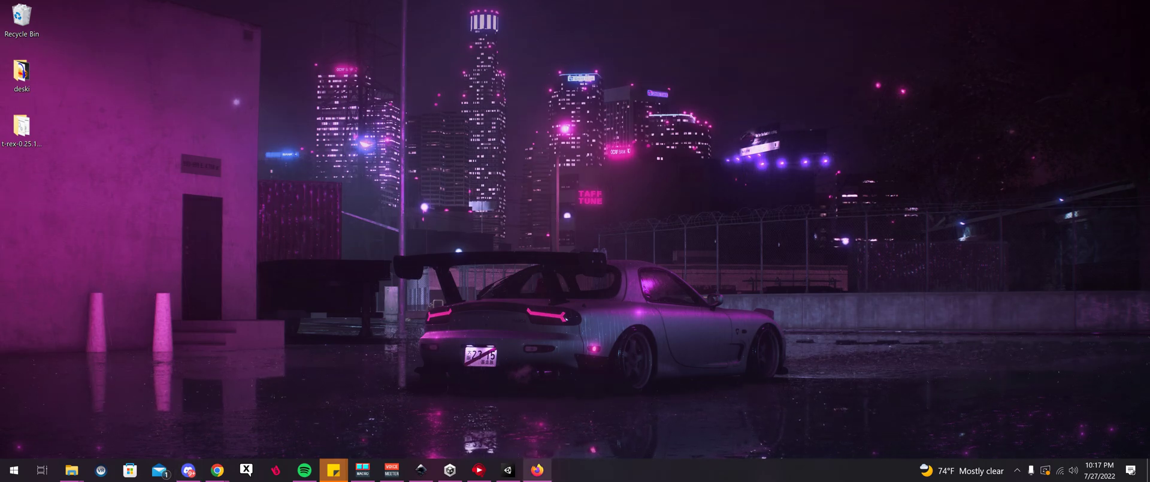
- Download PhysBoneConverter.unitypackage from the v1.0.1 release on the GitHub repository
click(536, 470)
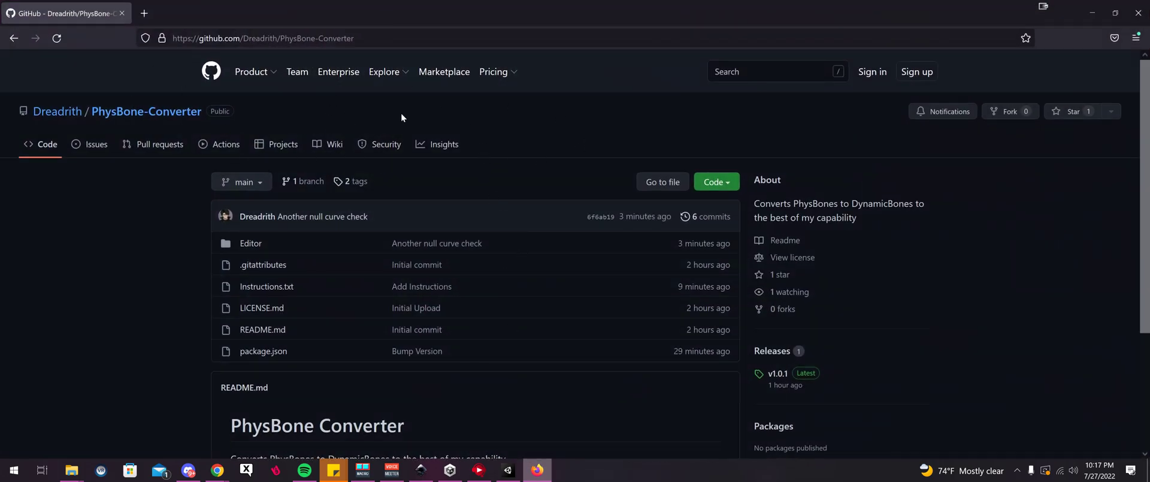
mouse_move(346, 63)
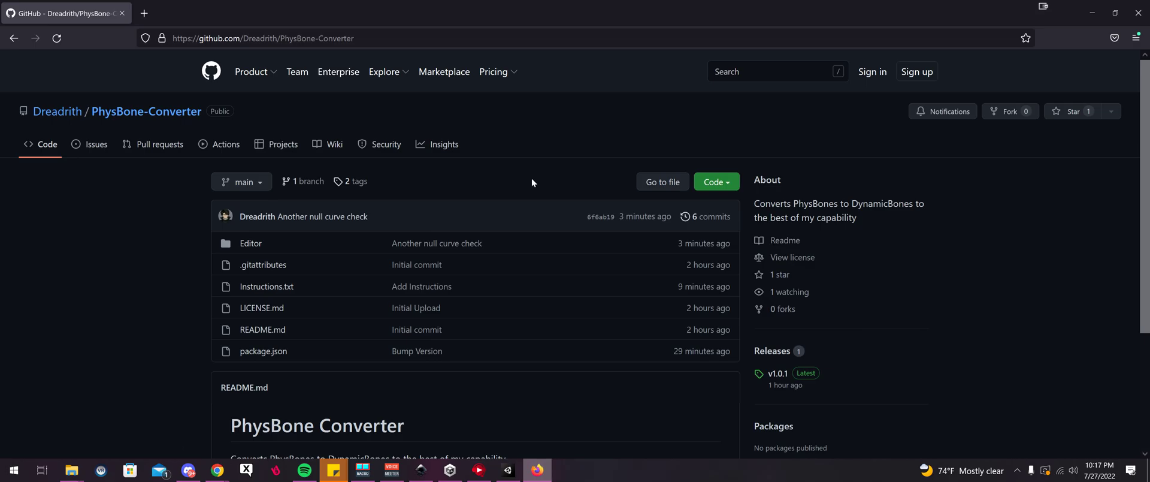
mouse_move(741, 259)
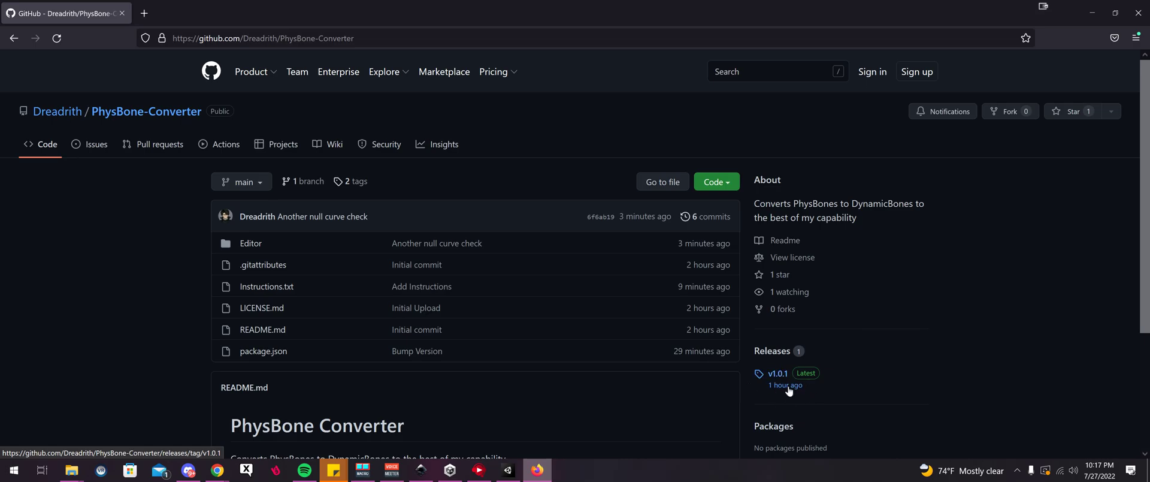
mouse_move(782, 381)
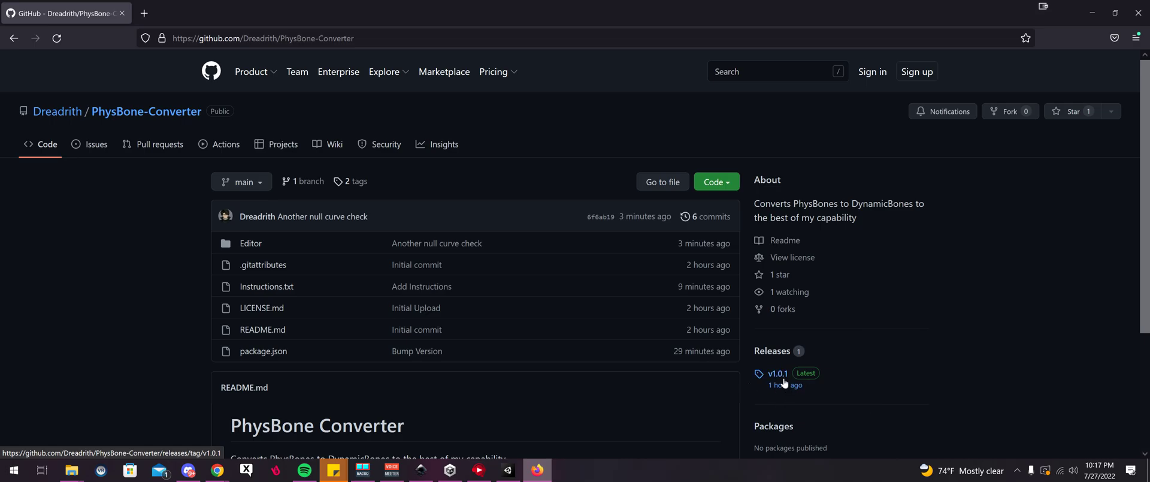
click(778, 373)
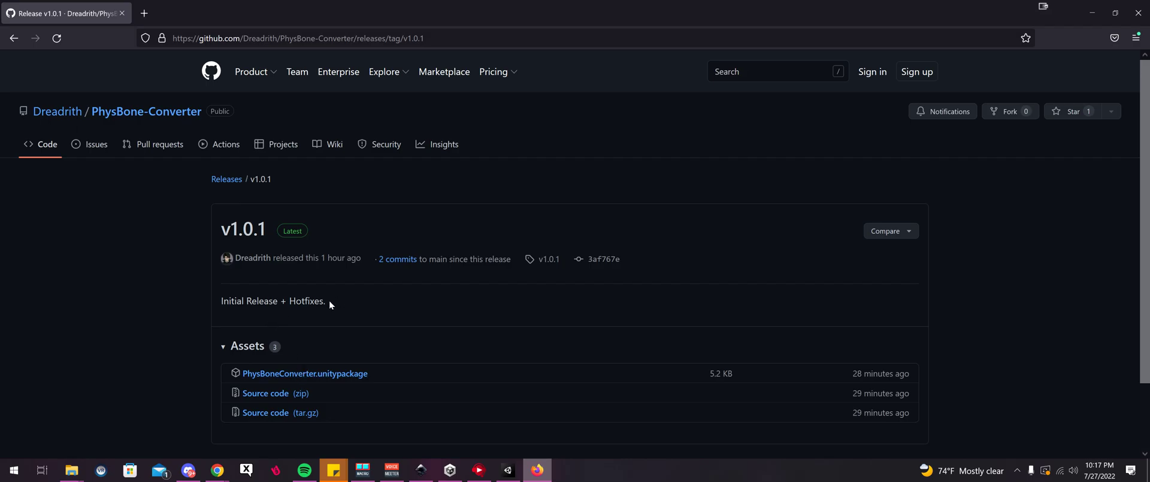
mouse_move(283, 378)
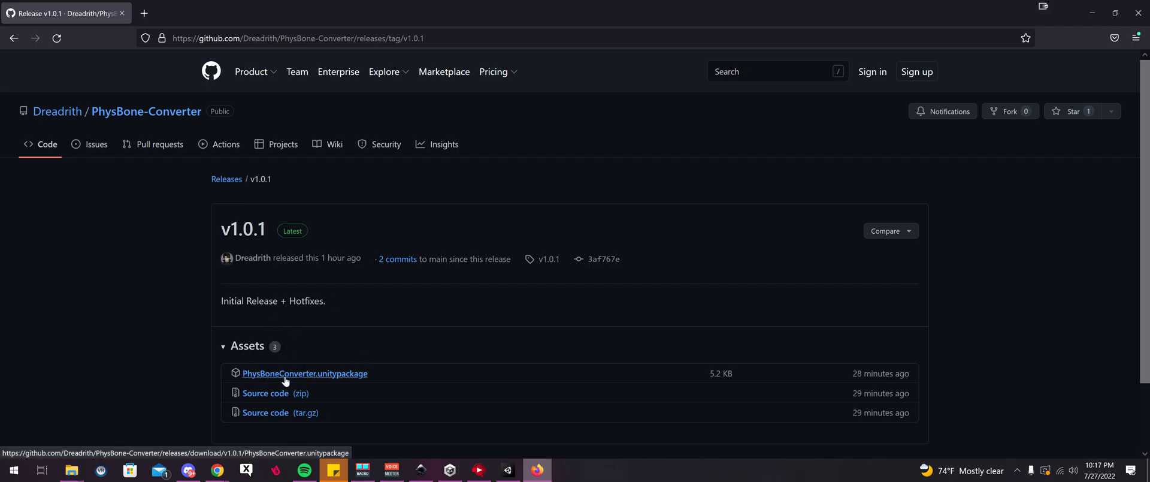
mouse_move(342, 379)
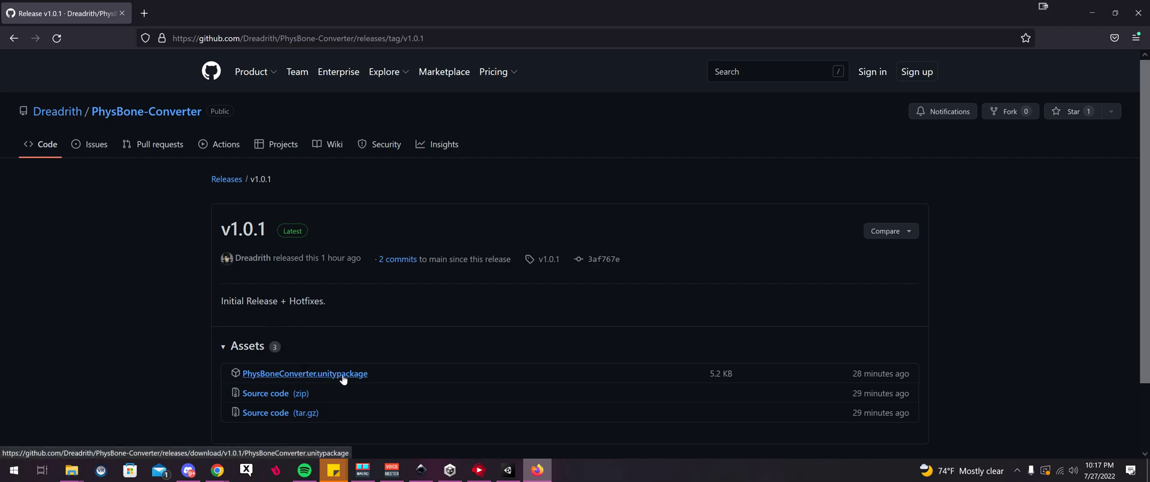
click(306, 373)
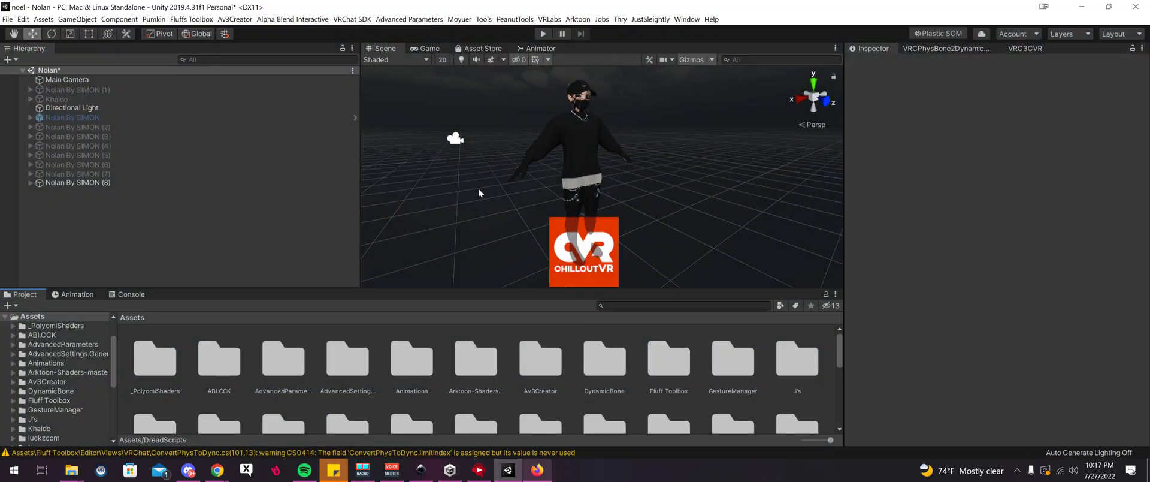
- Import the downloaded PhysBone Converter package, adding the DreadScripts folder and DreadTools menu
click(536, 468)
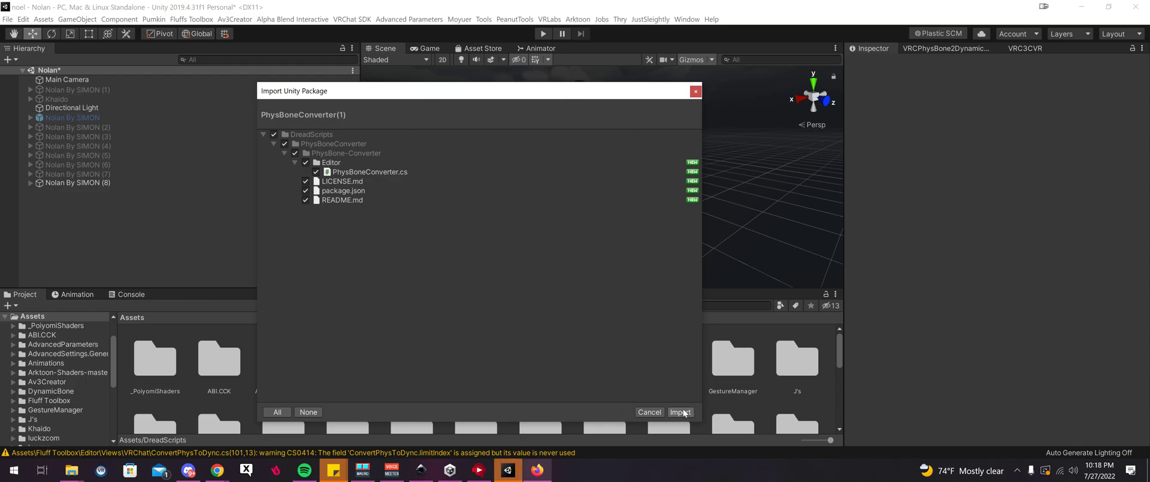
click(681, 411)
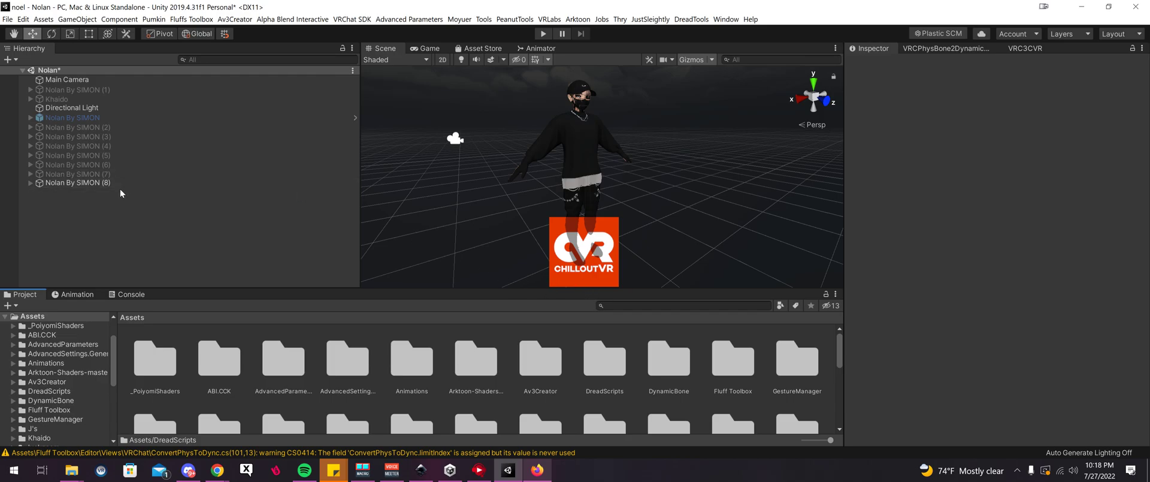
mouse_move(677, 33)
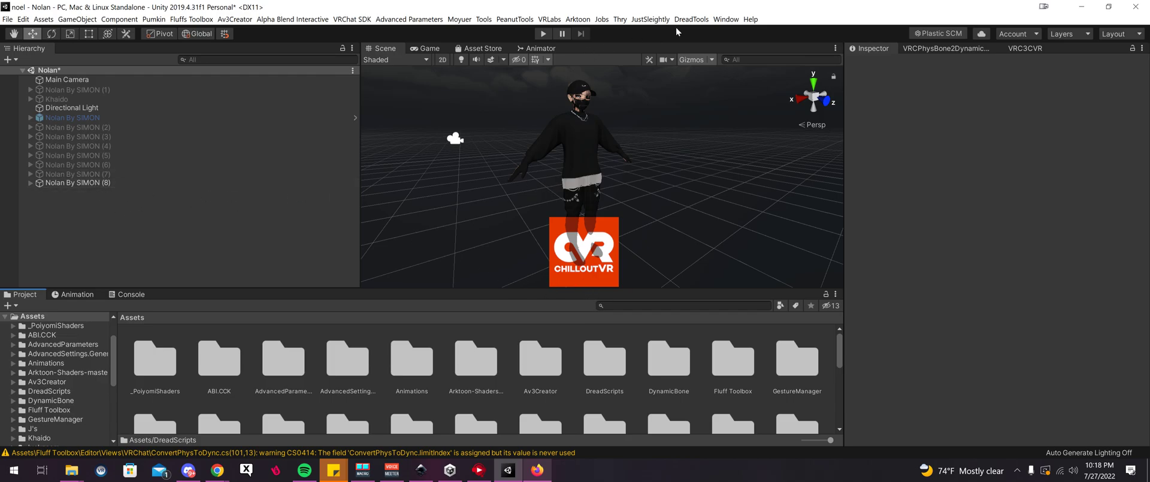
mouse_move(690, 19)
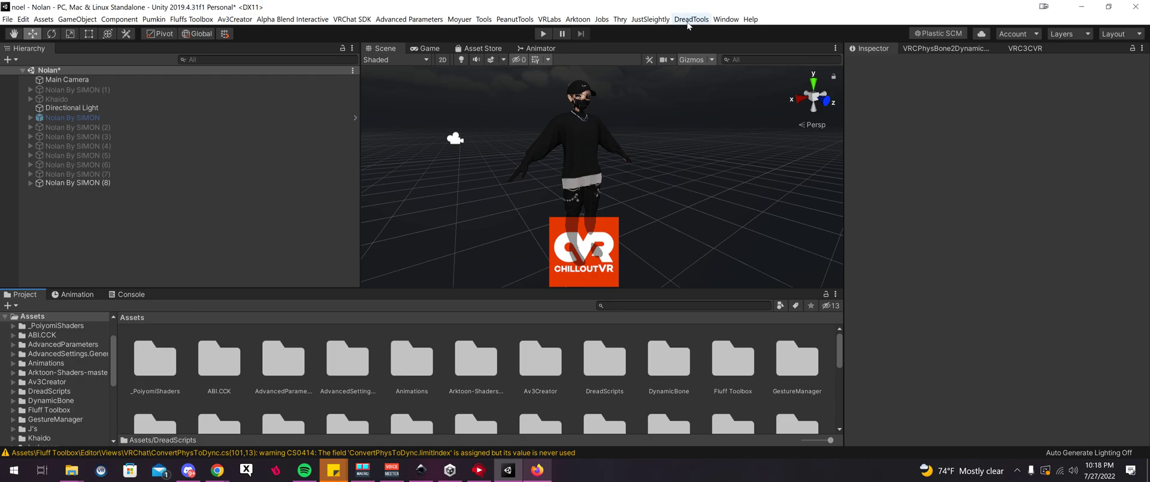
- Launch the PhysBone Converter from DreadTools with the avatar as Root and Elasticity kept on Auto
click(695, 19)
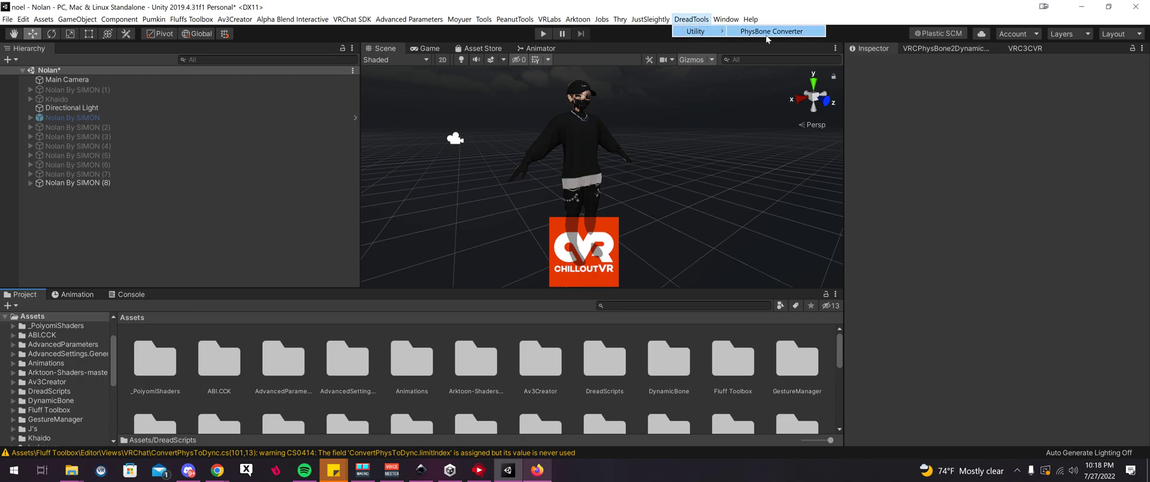
click(772, 30)
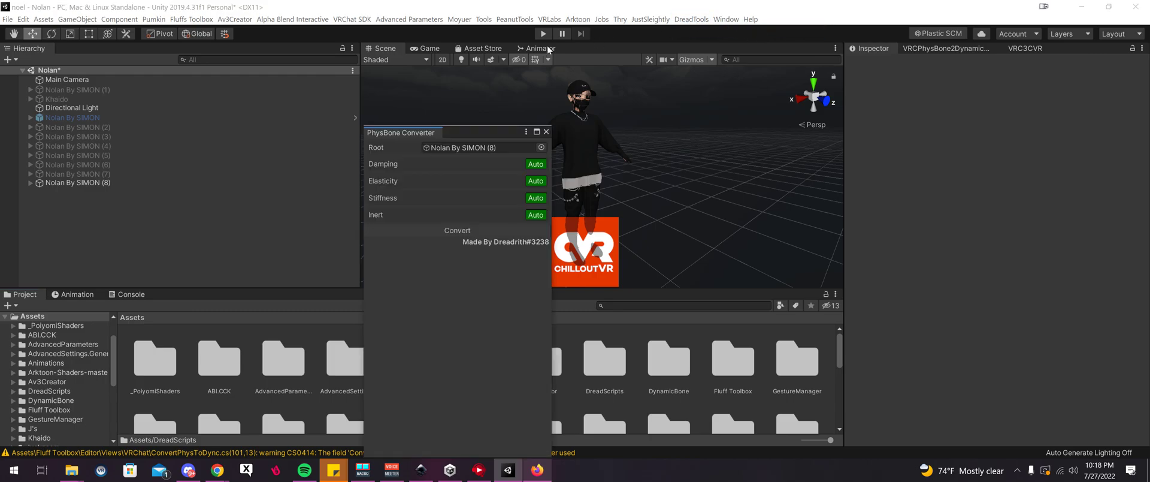
mouse_move(543, 77)
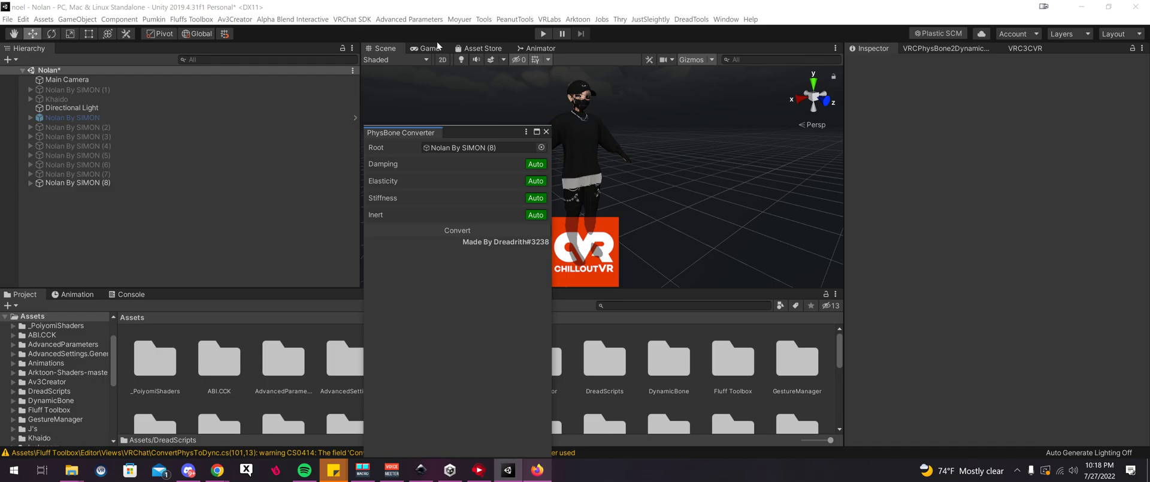
mouse_move(491, 182)
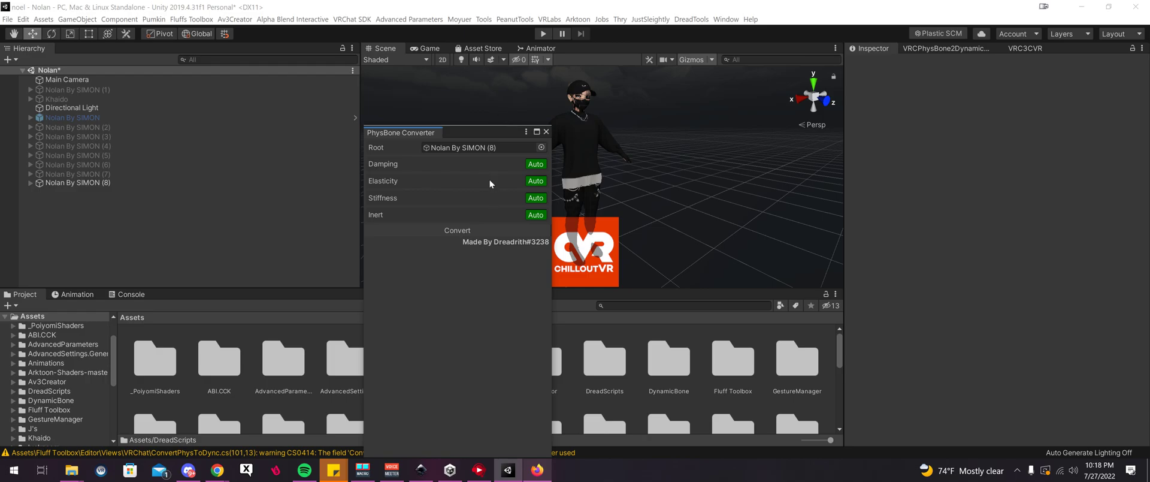
mouse_move(394, 196)
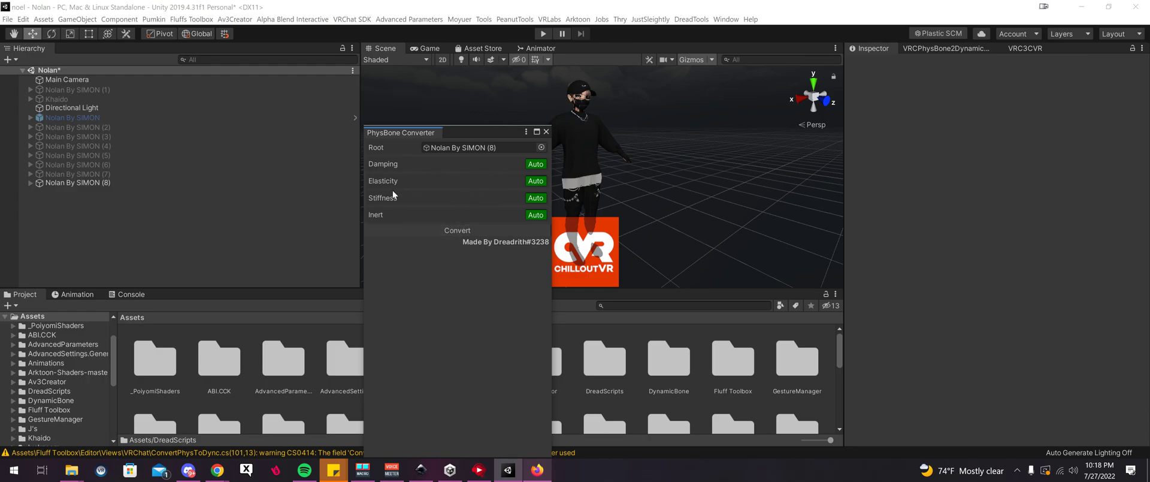
mouse_move(441, 172)
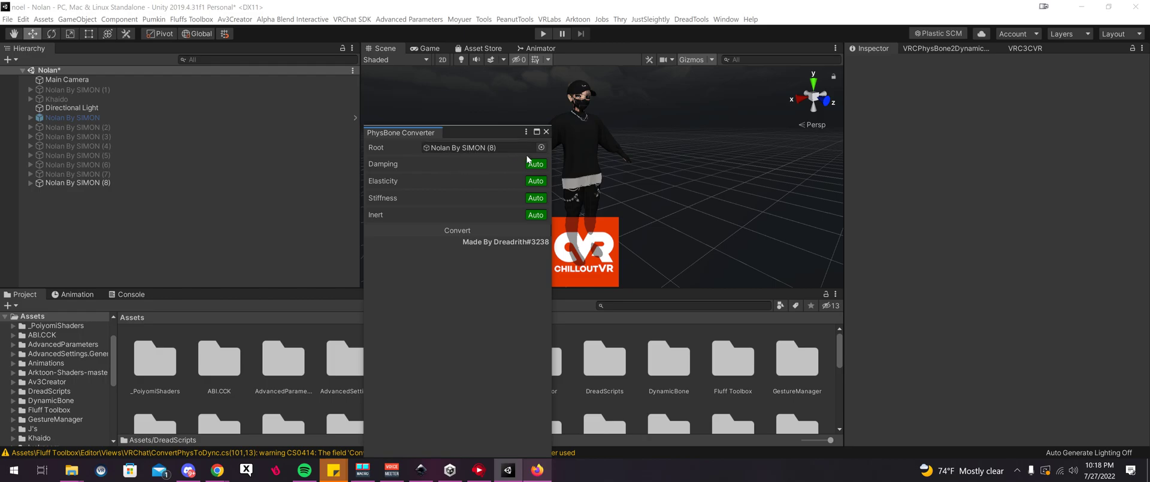
mouse_move(461, 135)
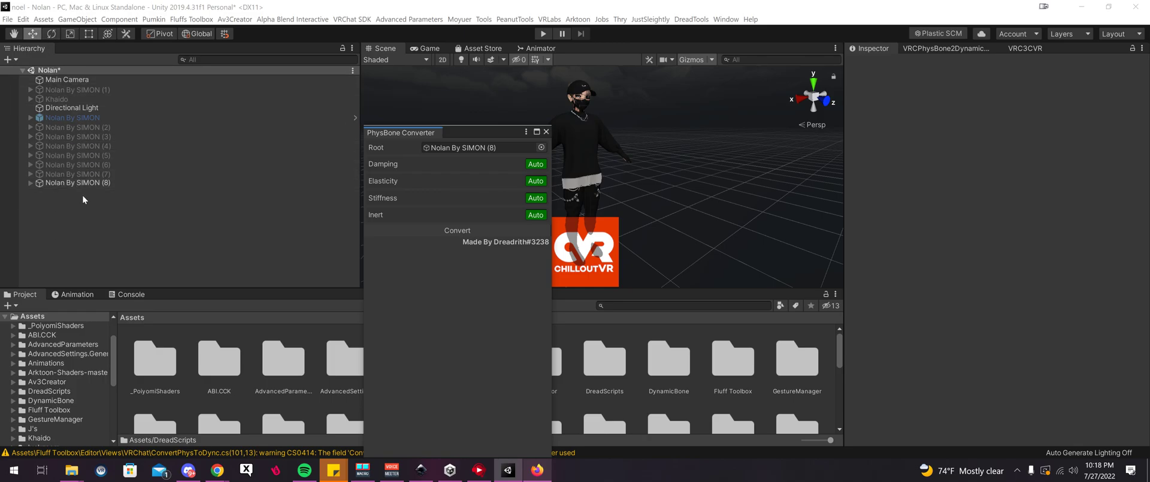
click(541, 147)
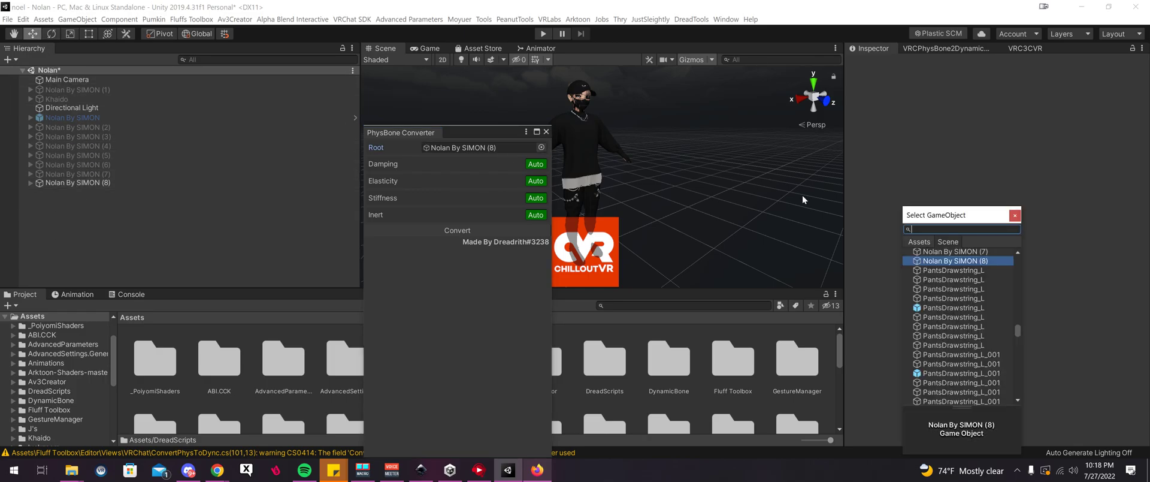
mouse_move(1015, 214)
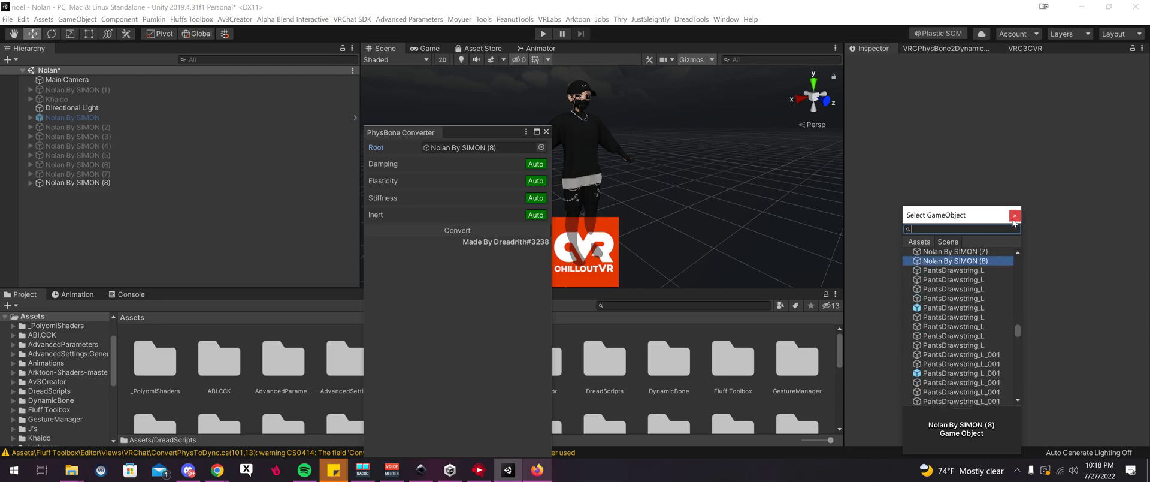
click(1015, 214)
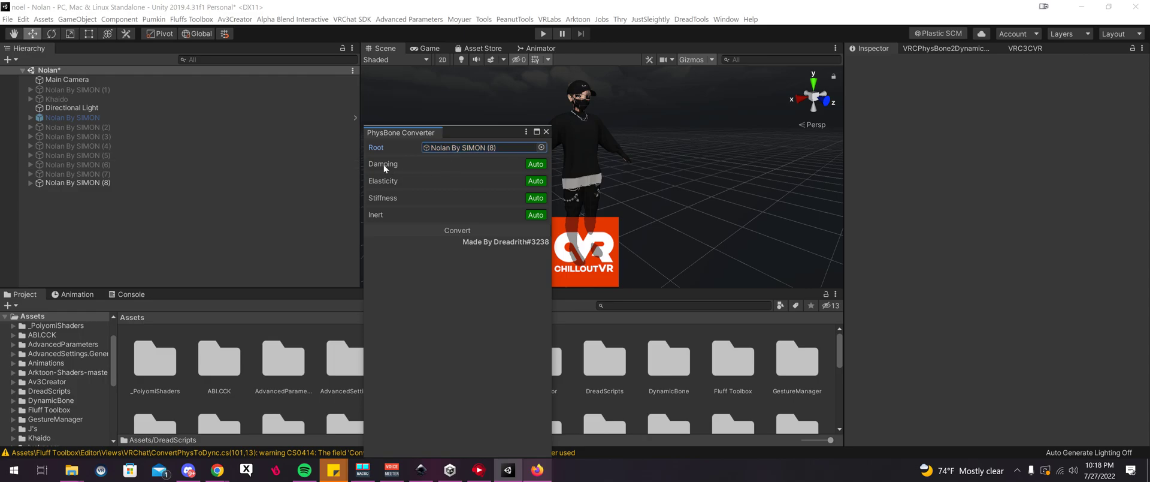
mouse_move(391, 177)
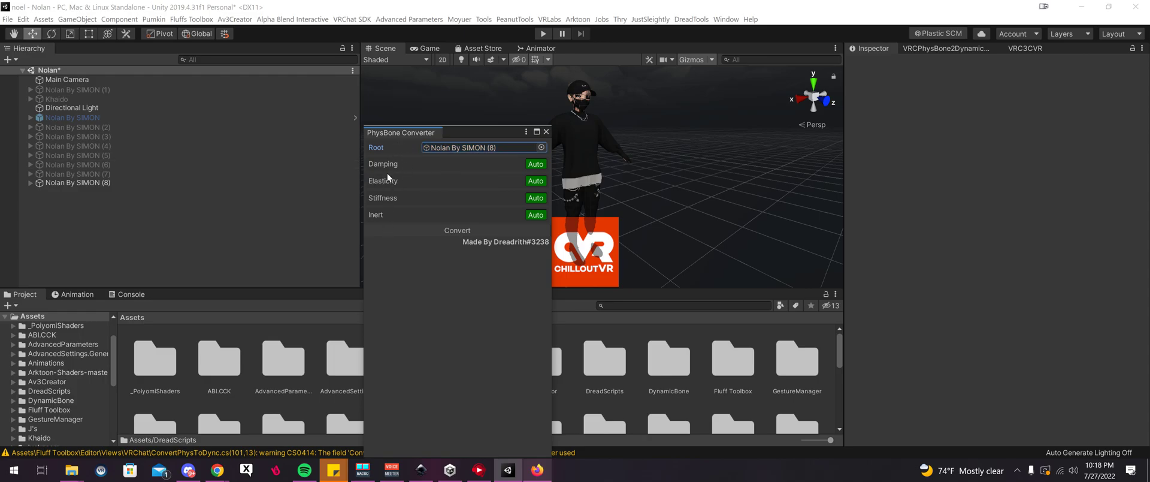
click(535, 163)
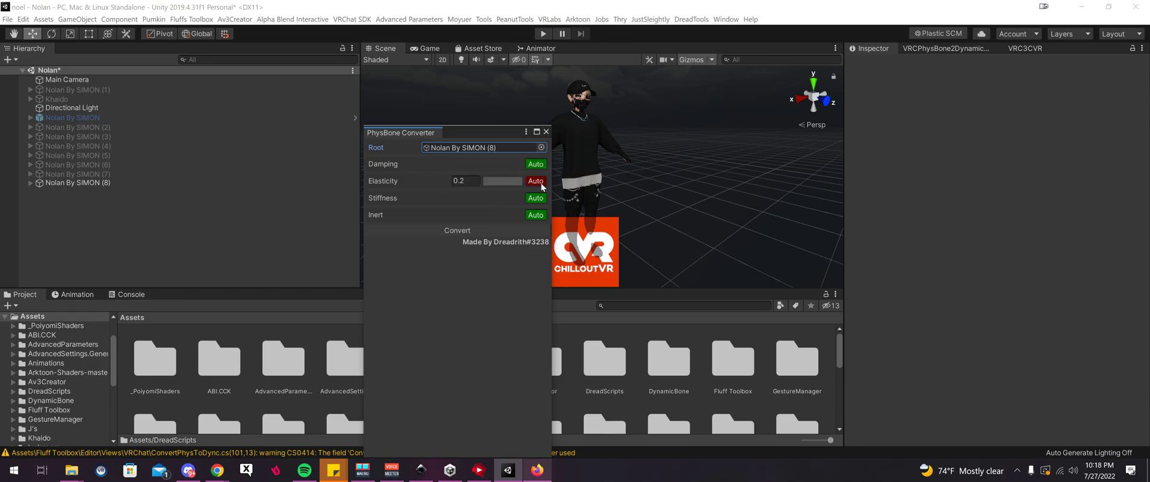
click(536, 181)
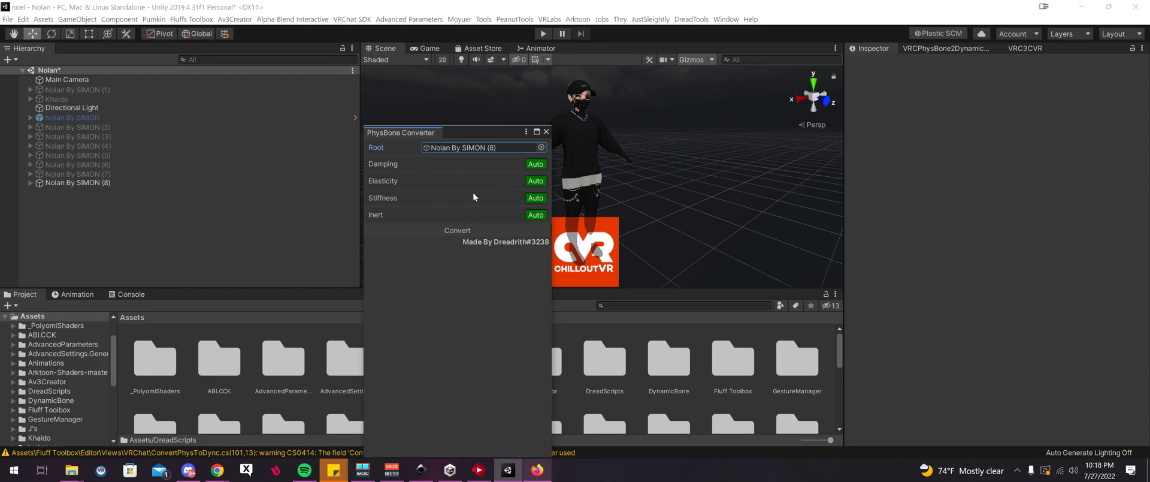
mouse_move(470, 174)
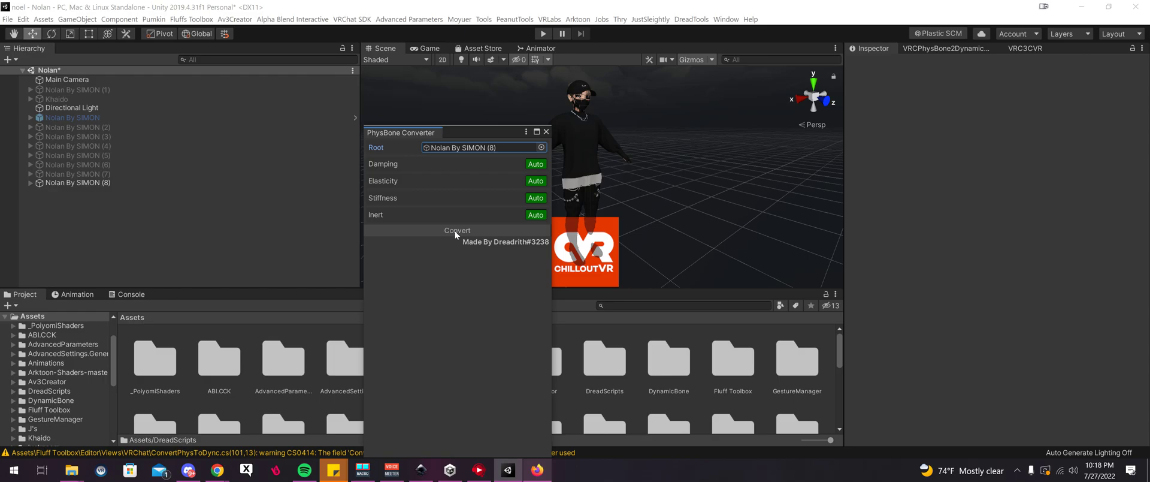
- Run Convert and compare the converted avatar with its (Backup) copy in the Hierarchy
click(458, 230)
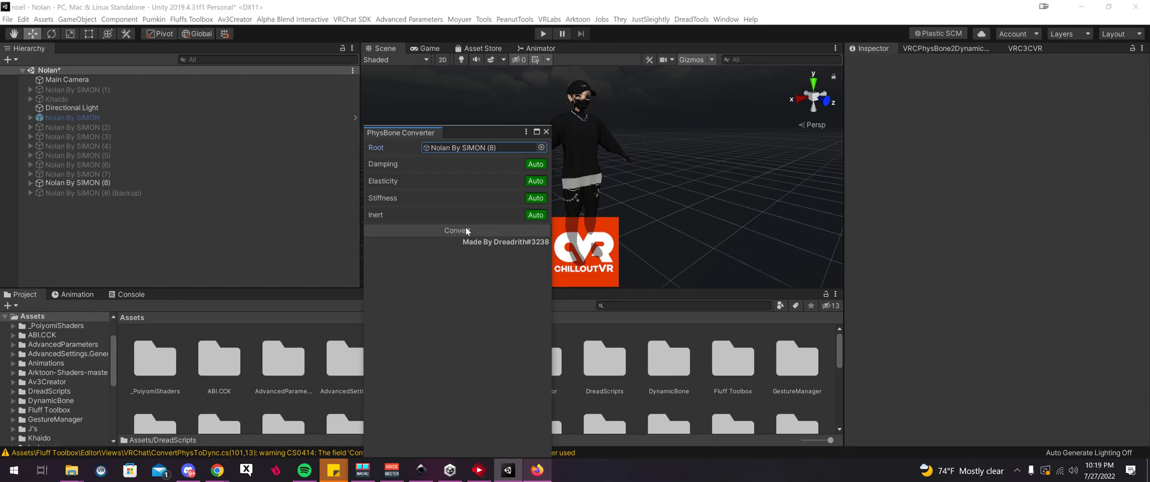
click(90, 193)
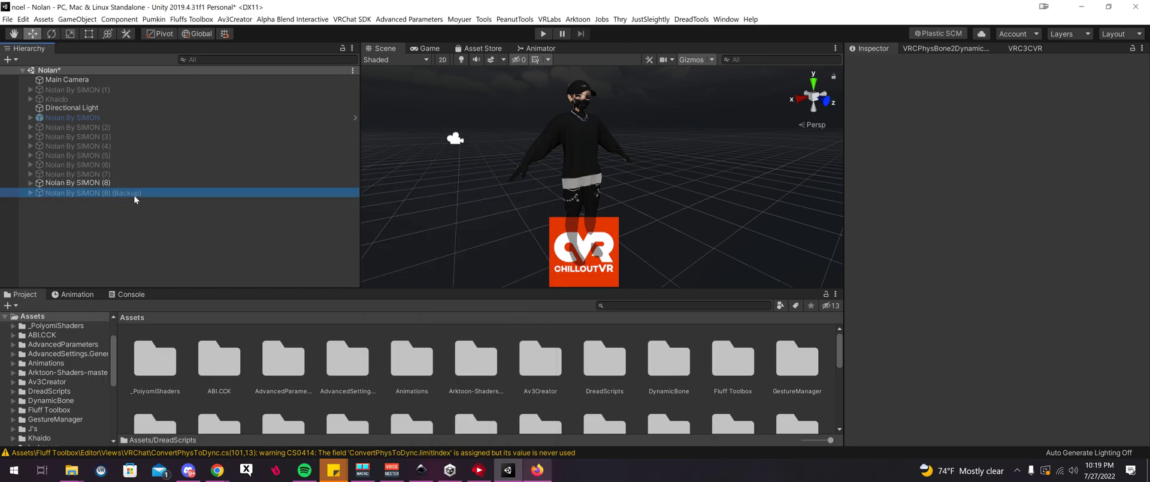
click(92, 192)
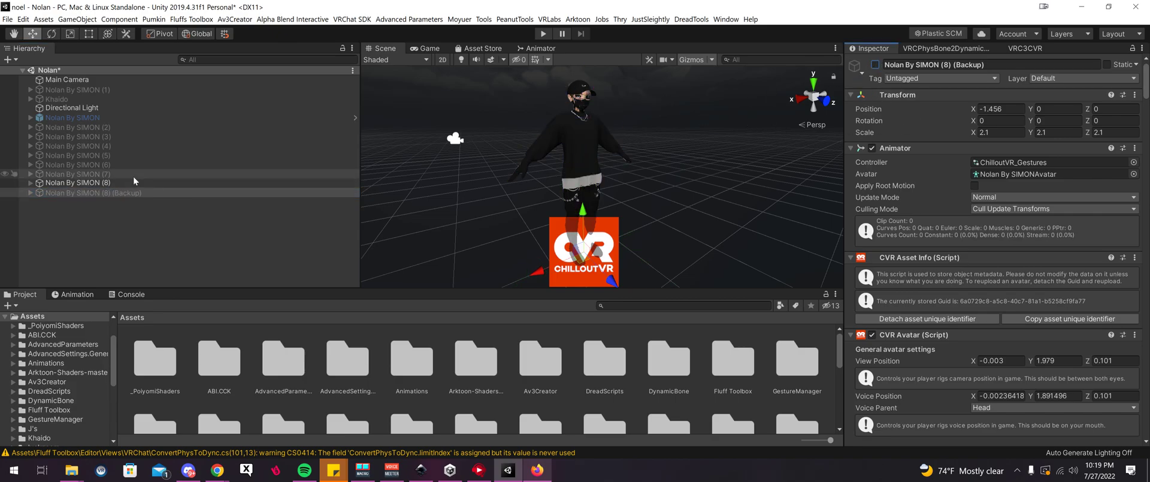
click(78, 183)
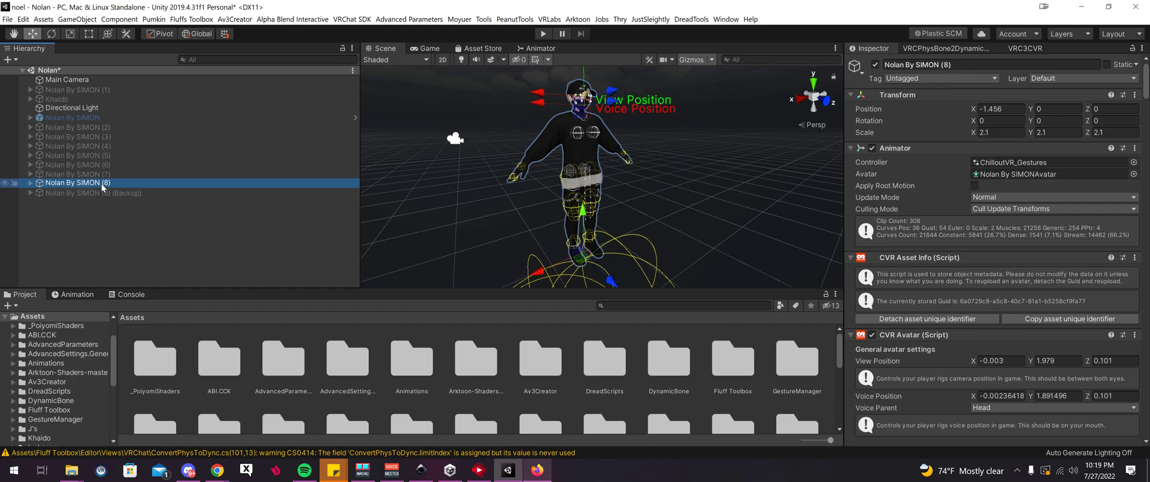
click(90, 192)
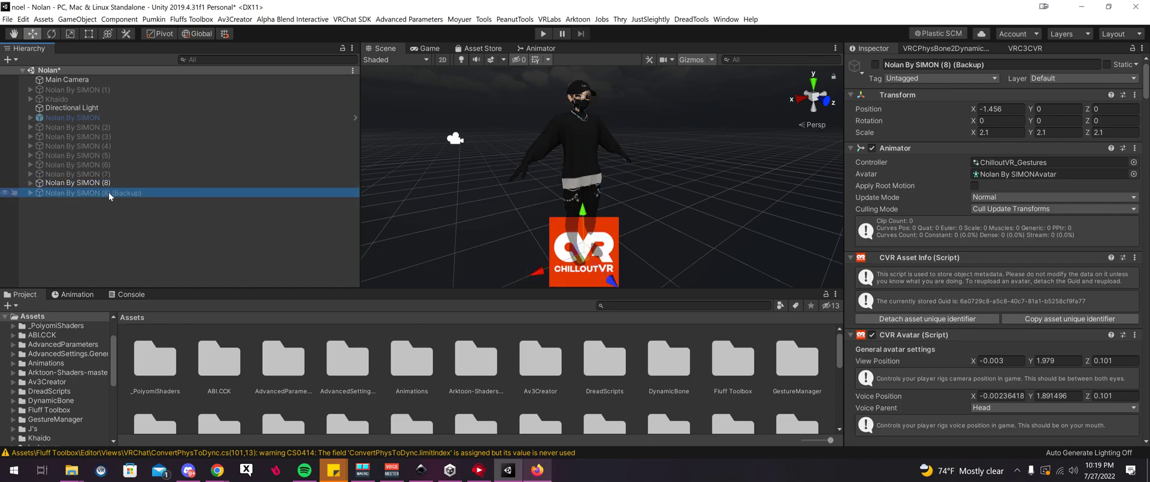
click(72, 182)
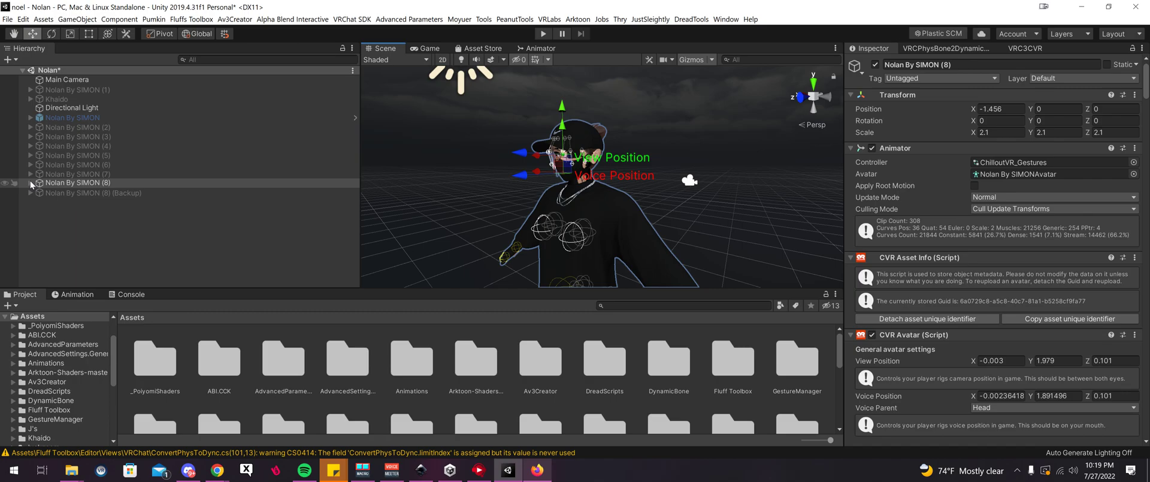
- Expand Armature > Hips > Chest > Head and select FHair_001 to reveal its Dynamic Bone component
click(24, 182)
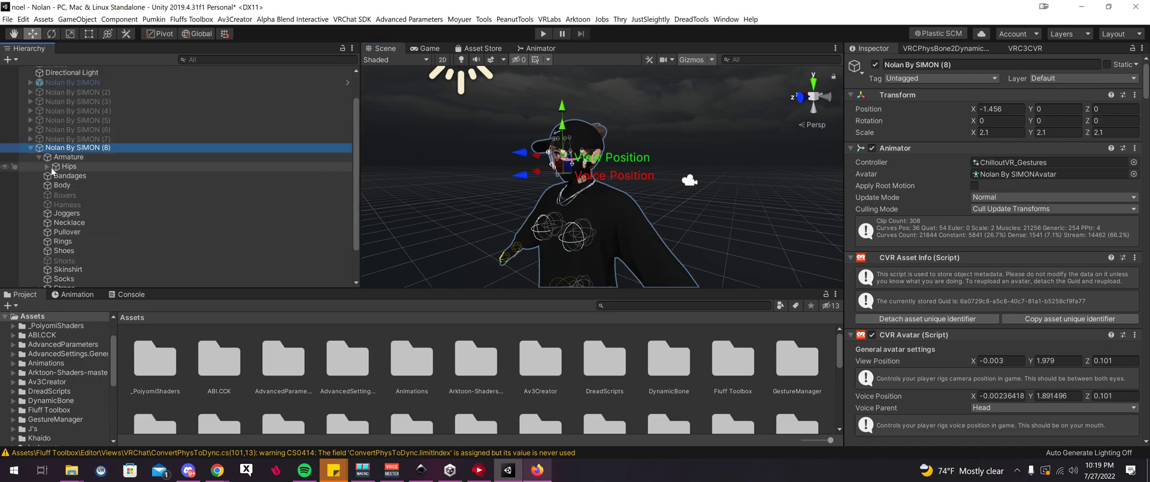
click(47, 165)
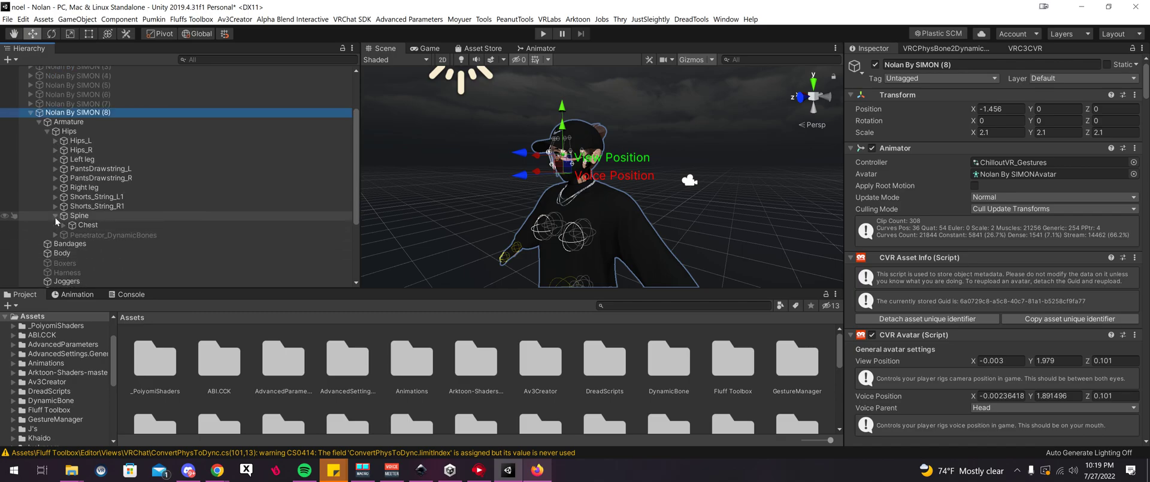
click(62, 224)
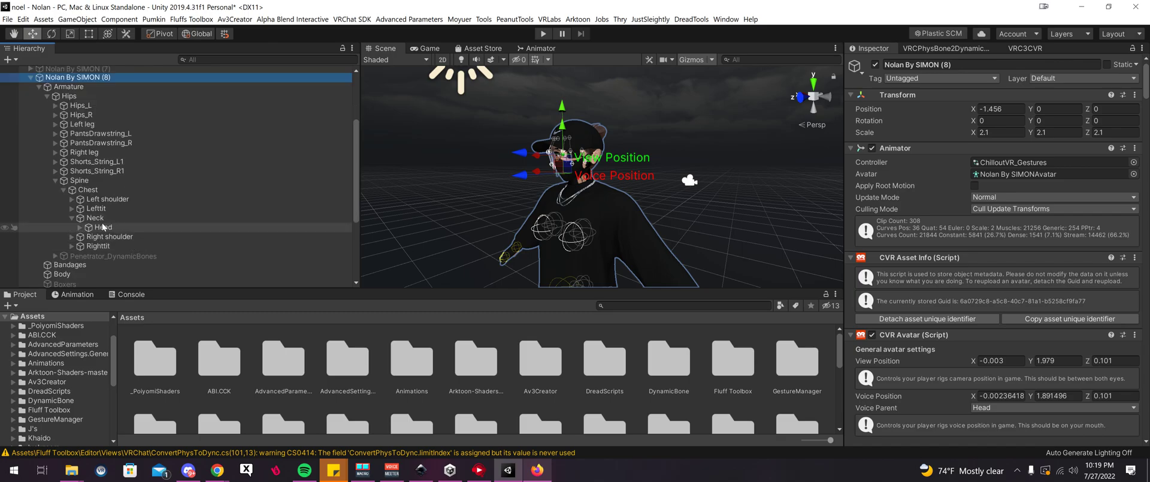
click(103, 227)
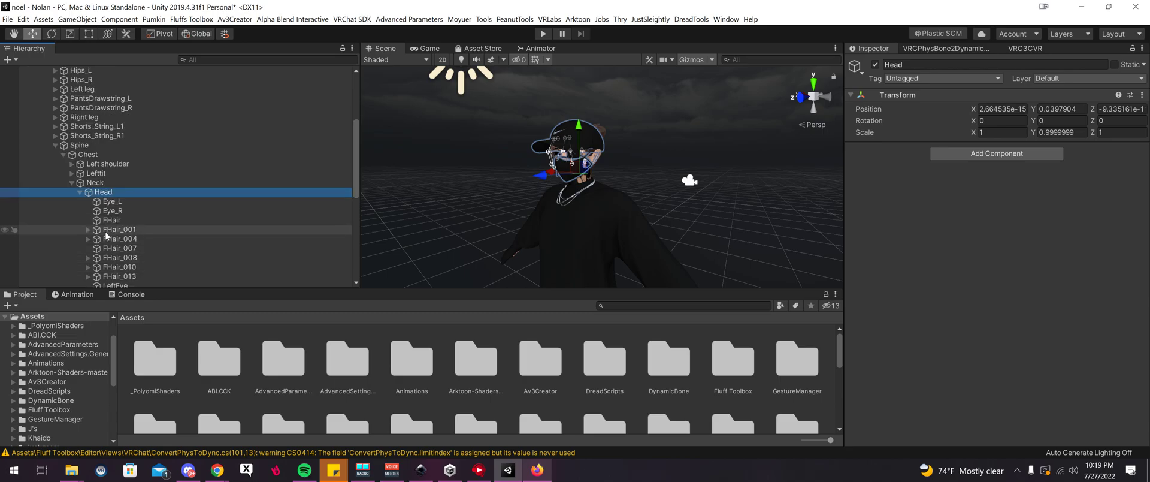
click(120, 229)
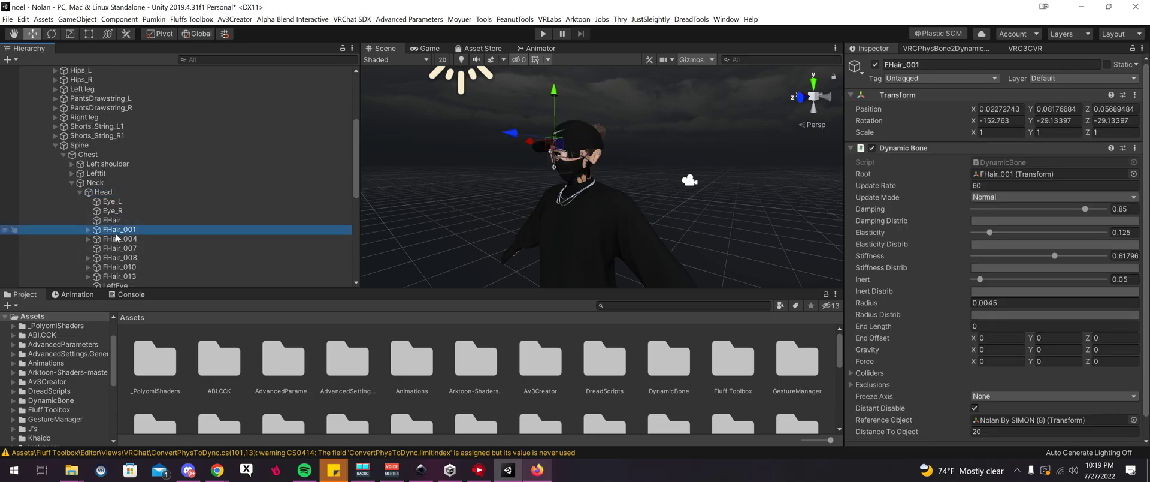
mouse_move(882, 166)
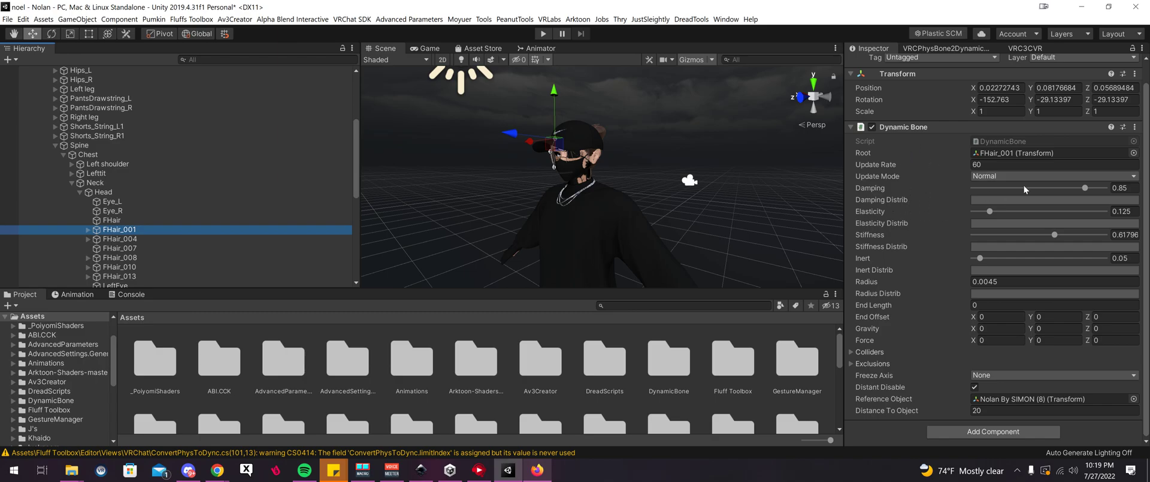
mouse_move(1043, 226)
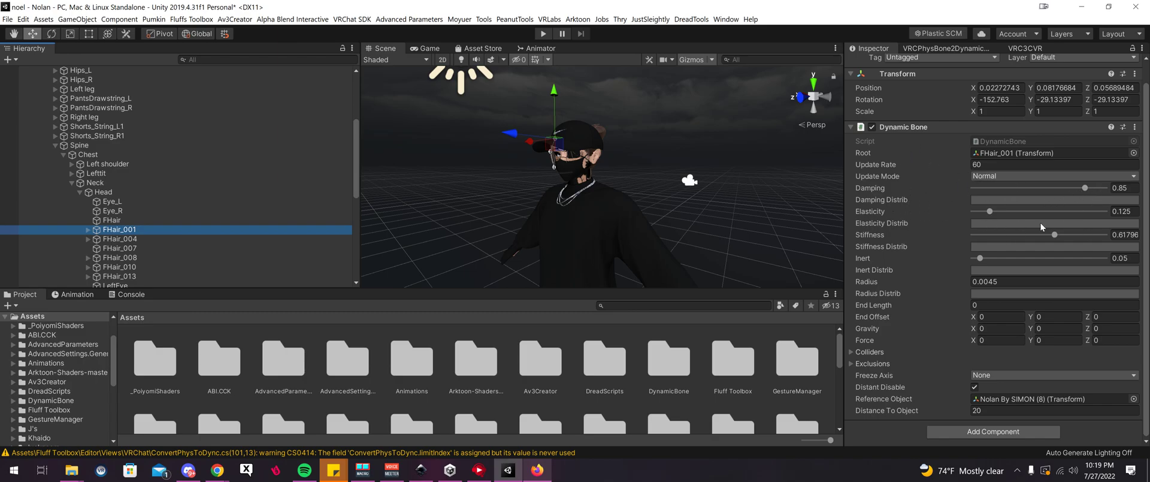
mouse_move(654, 107)
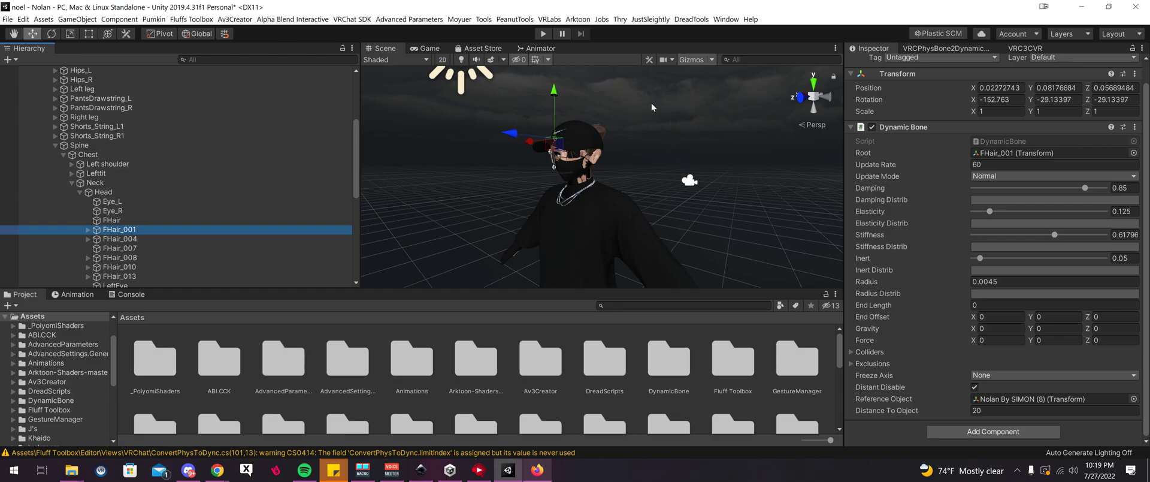
mouse_move(479, 113)
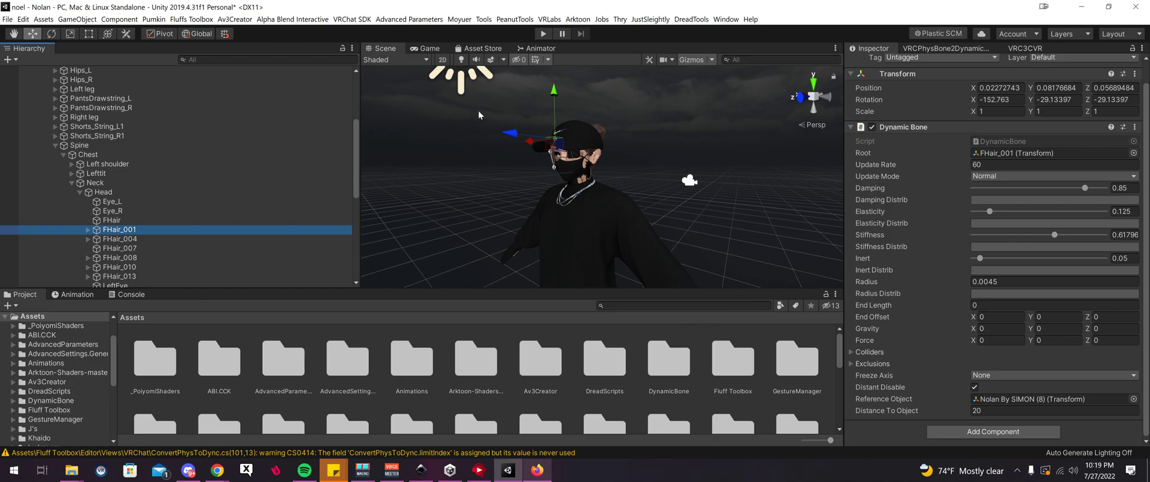
mouse_move(545, 123)
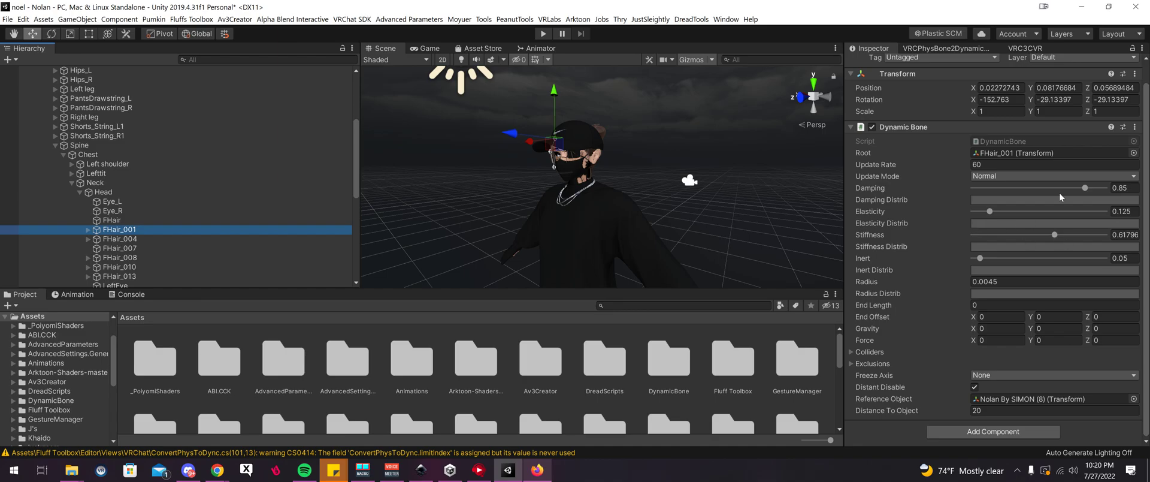
mouse_move(925, 213)
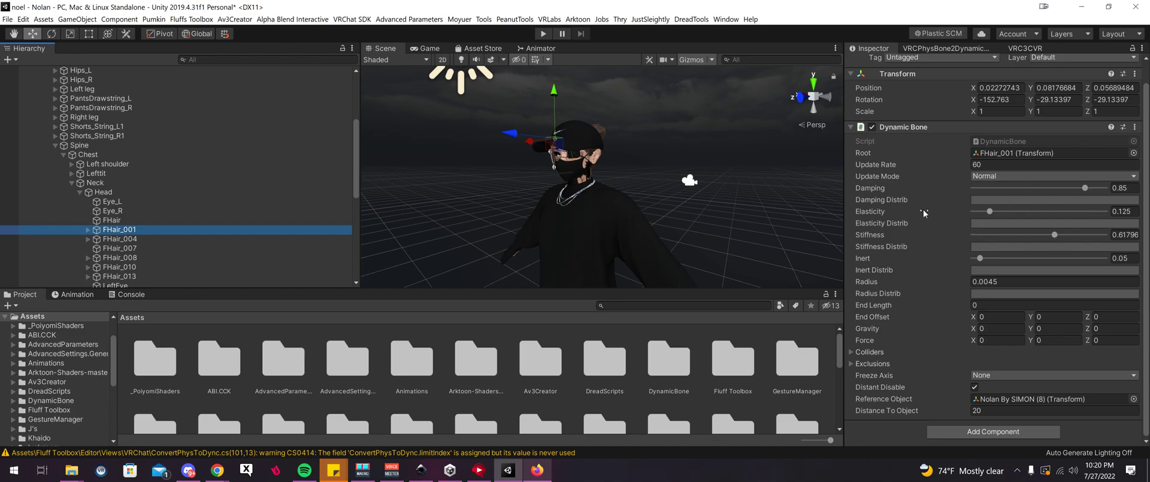
mouse_move(584, 55)
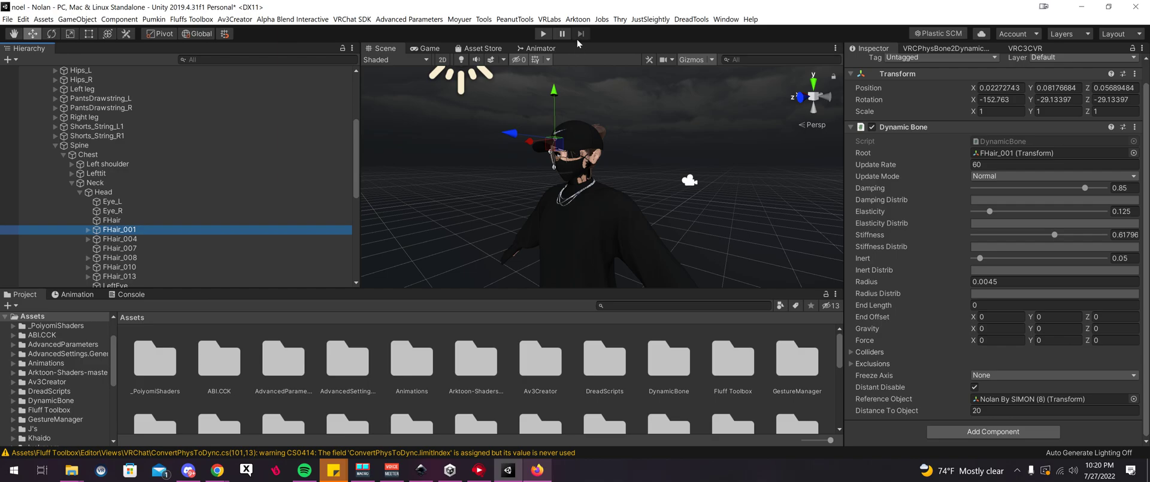
mouse_move(580, 41)
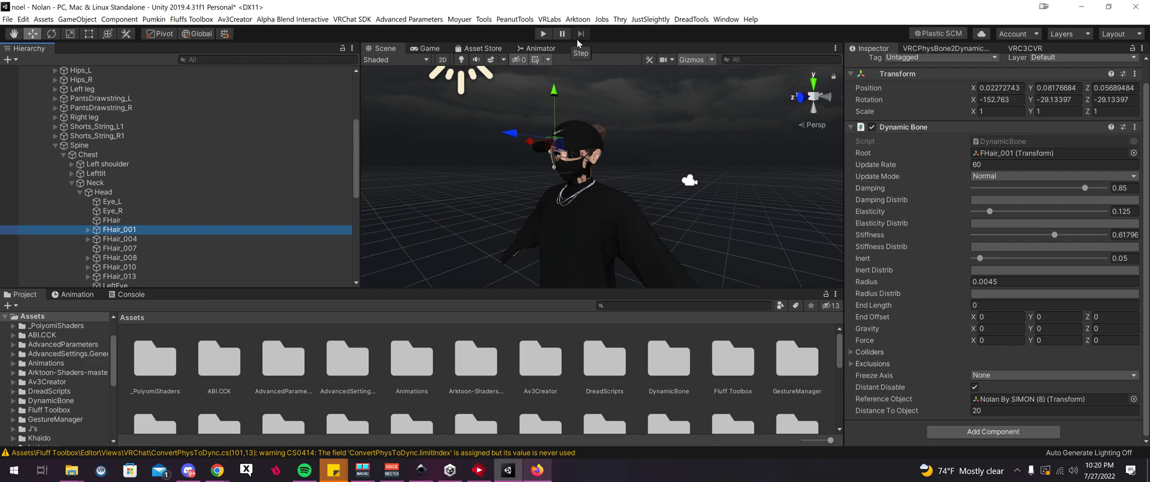